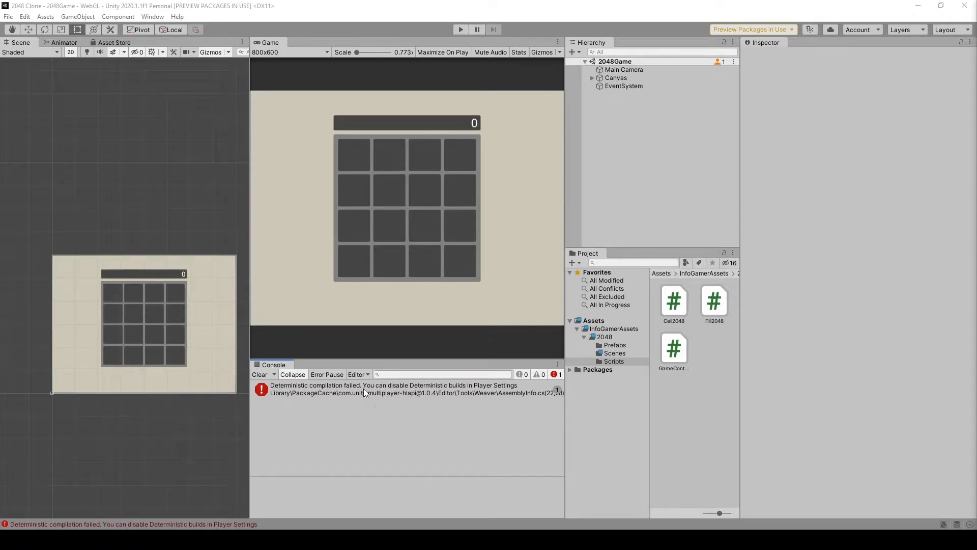
Show the full deterministic compilation error, then open the WebGL Player Settings
left_click(387, 389)
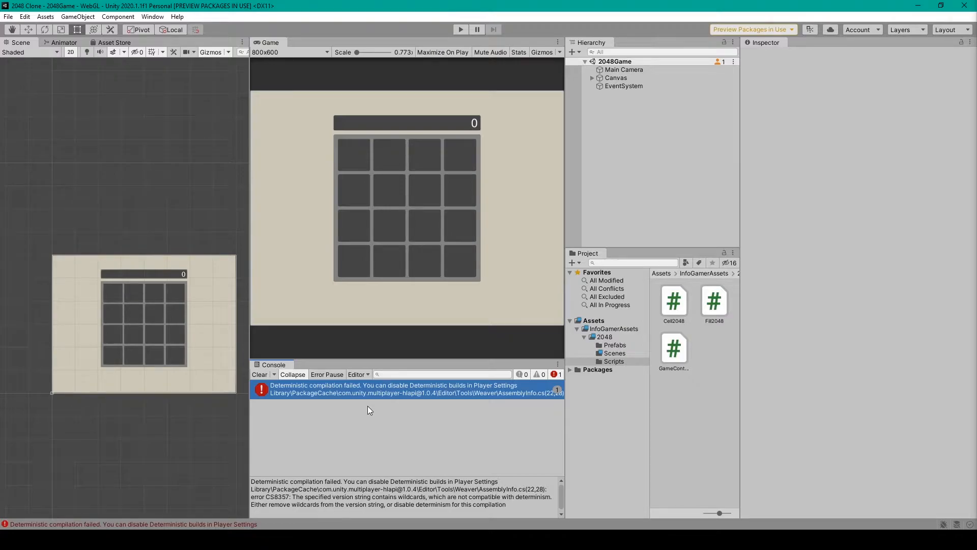
mouse_move(578, 425)
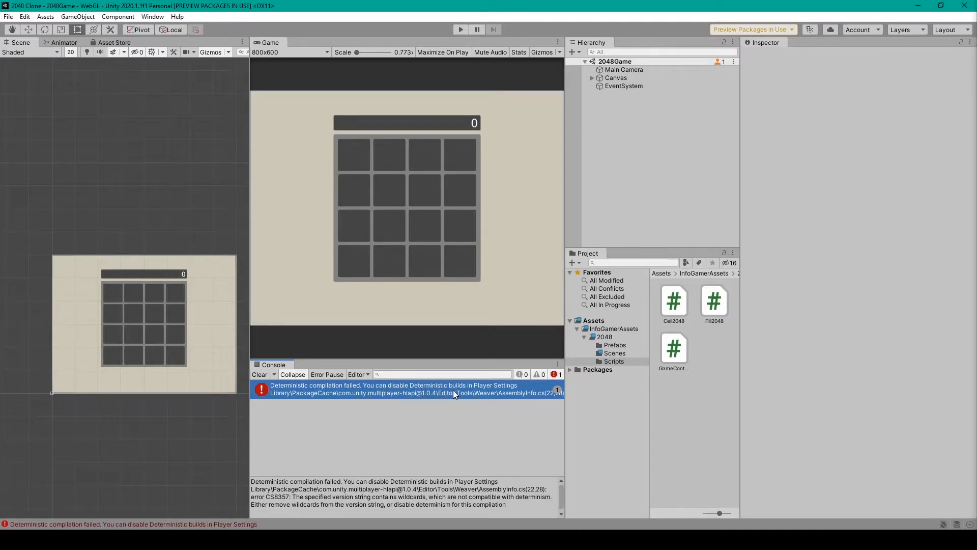
mouse_move(462, 386)
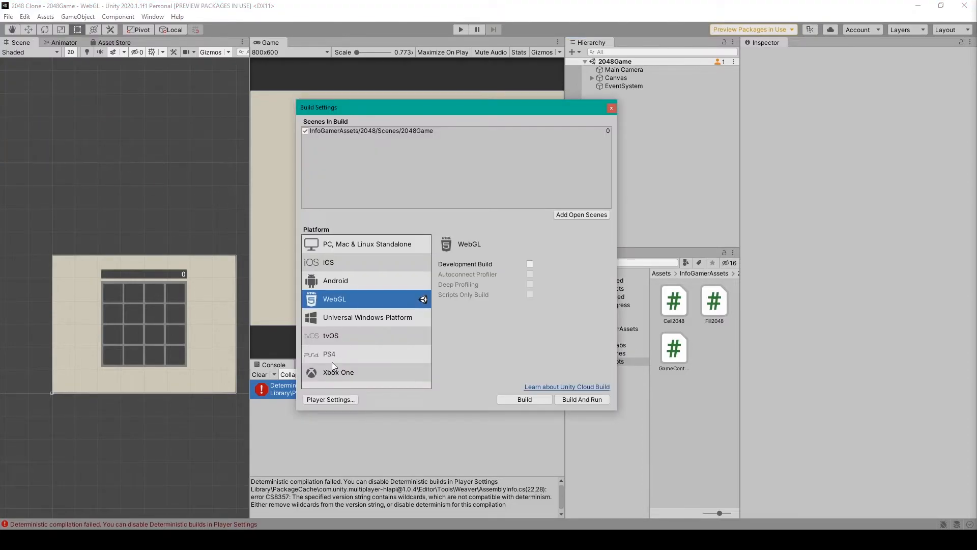
left_click(330, 399)
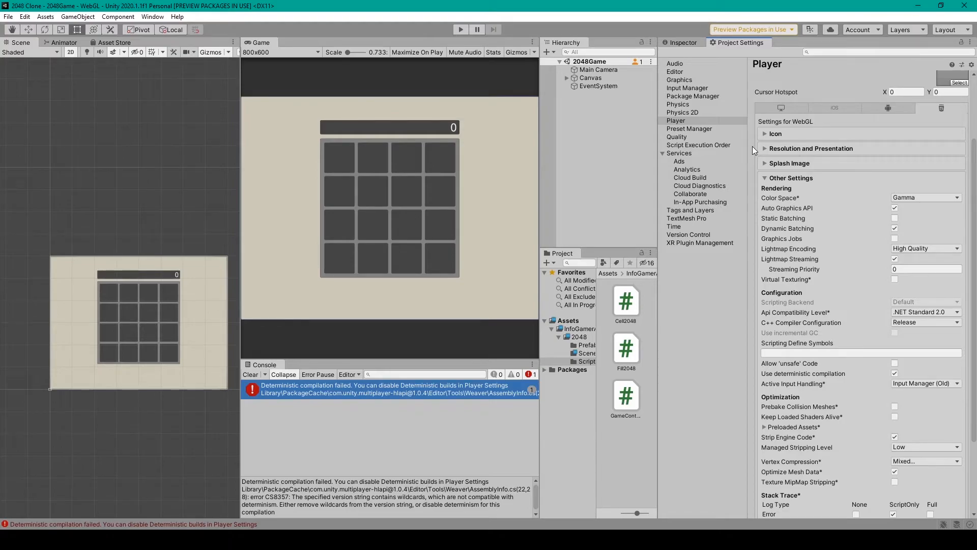
mouse_move(339, 393)
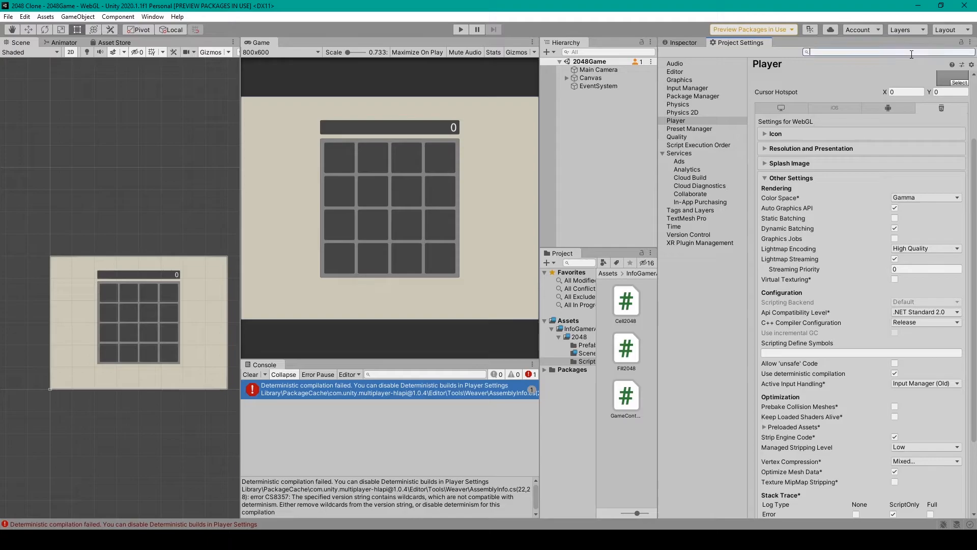
Filter Project Settings by "de" to highlight Use deterministic compilation
type("de")
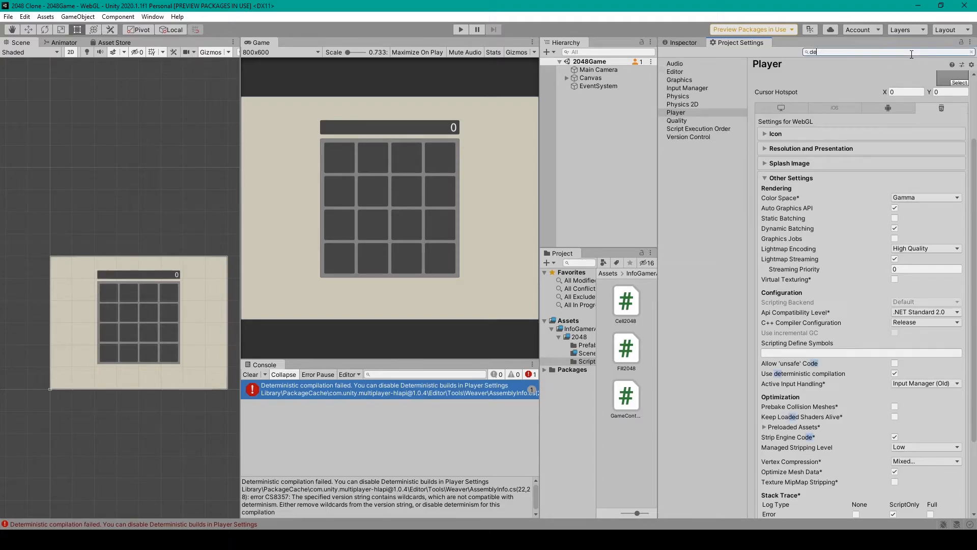